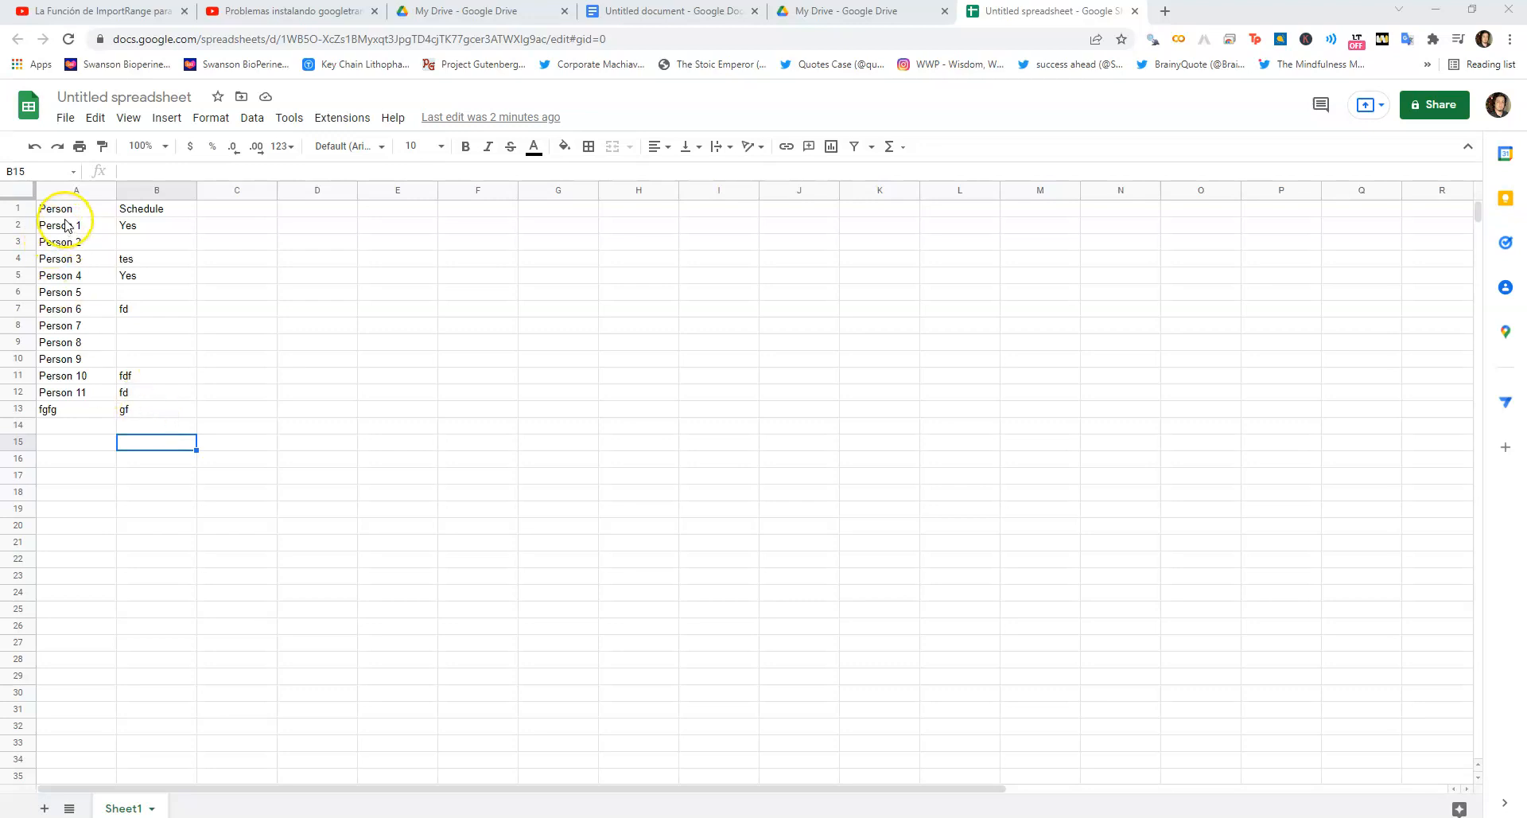
Attempt an entry in B13 that the rule rejects, then add dfsdfs in A14 and dfsdf in B14
left_click_drag(62, 224, 62, 425)
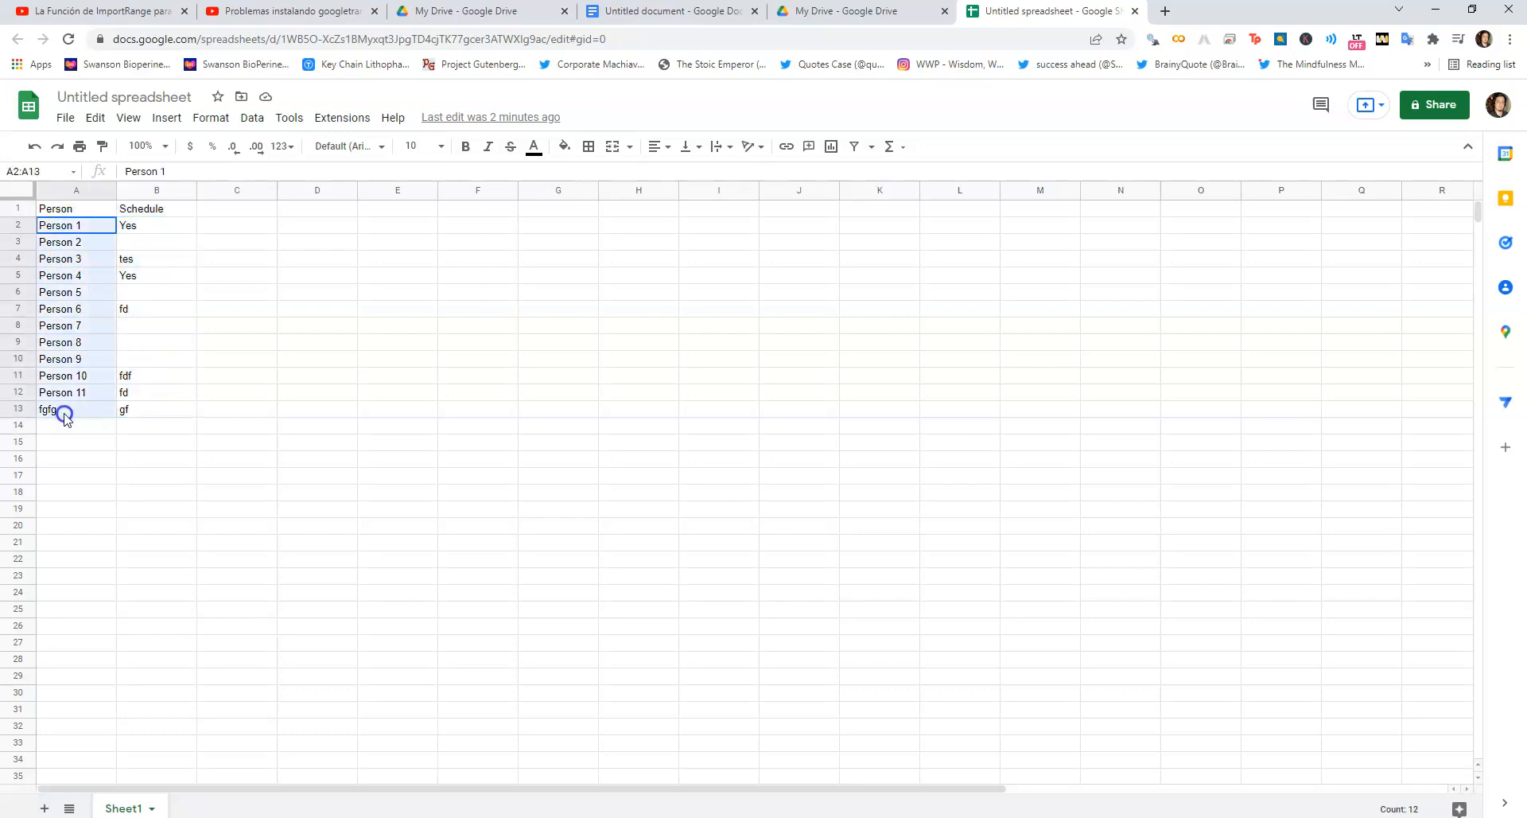
type("dfsfsdf")
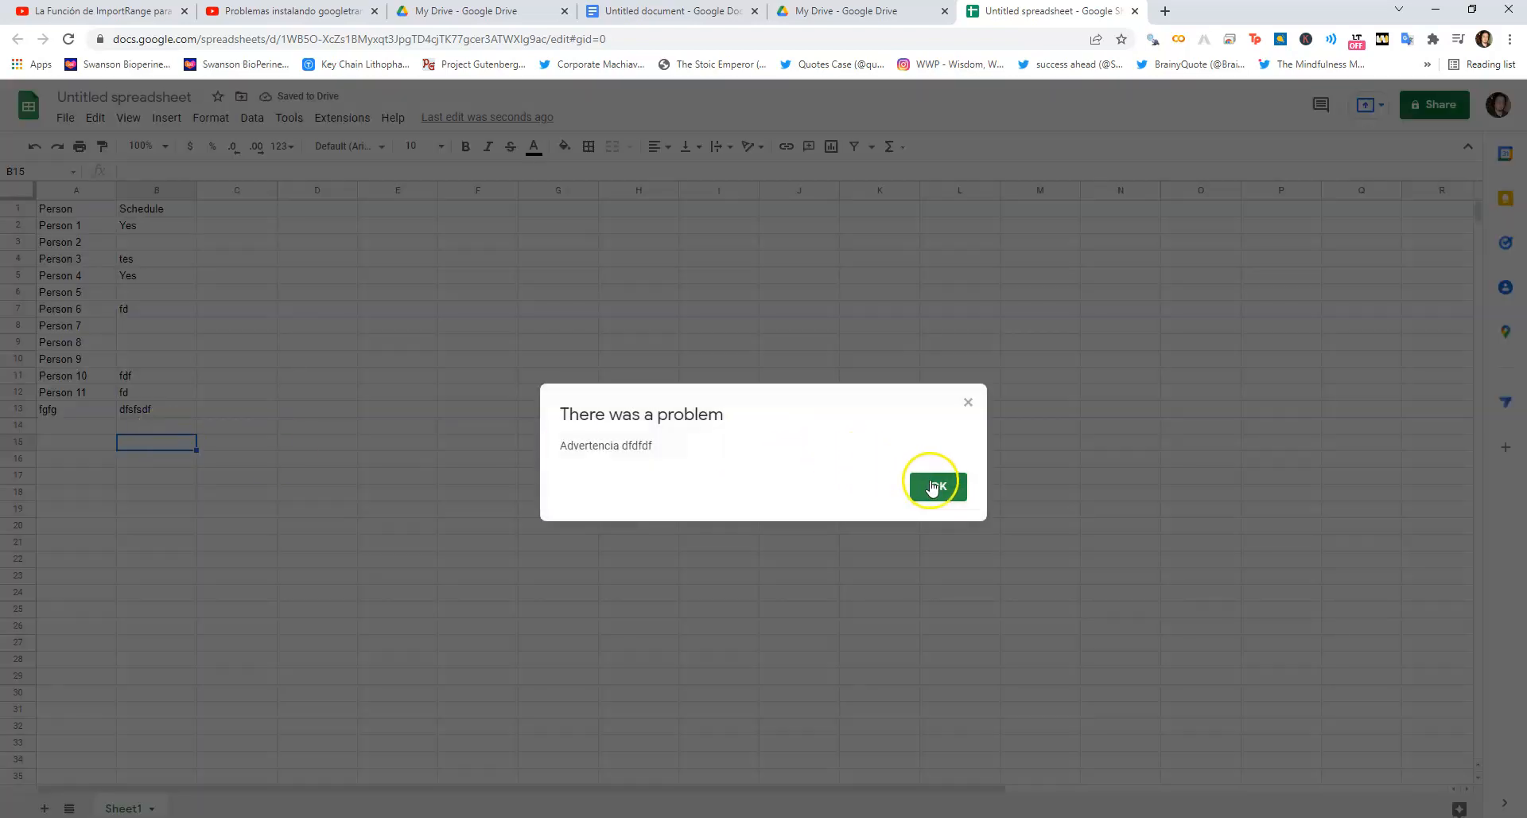
left_click(933, 485)
type("dfsdf")
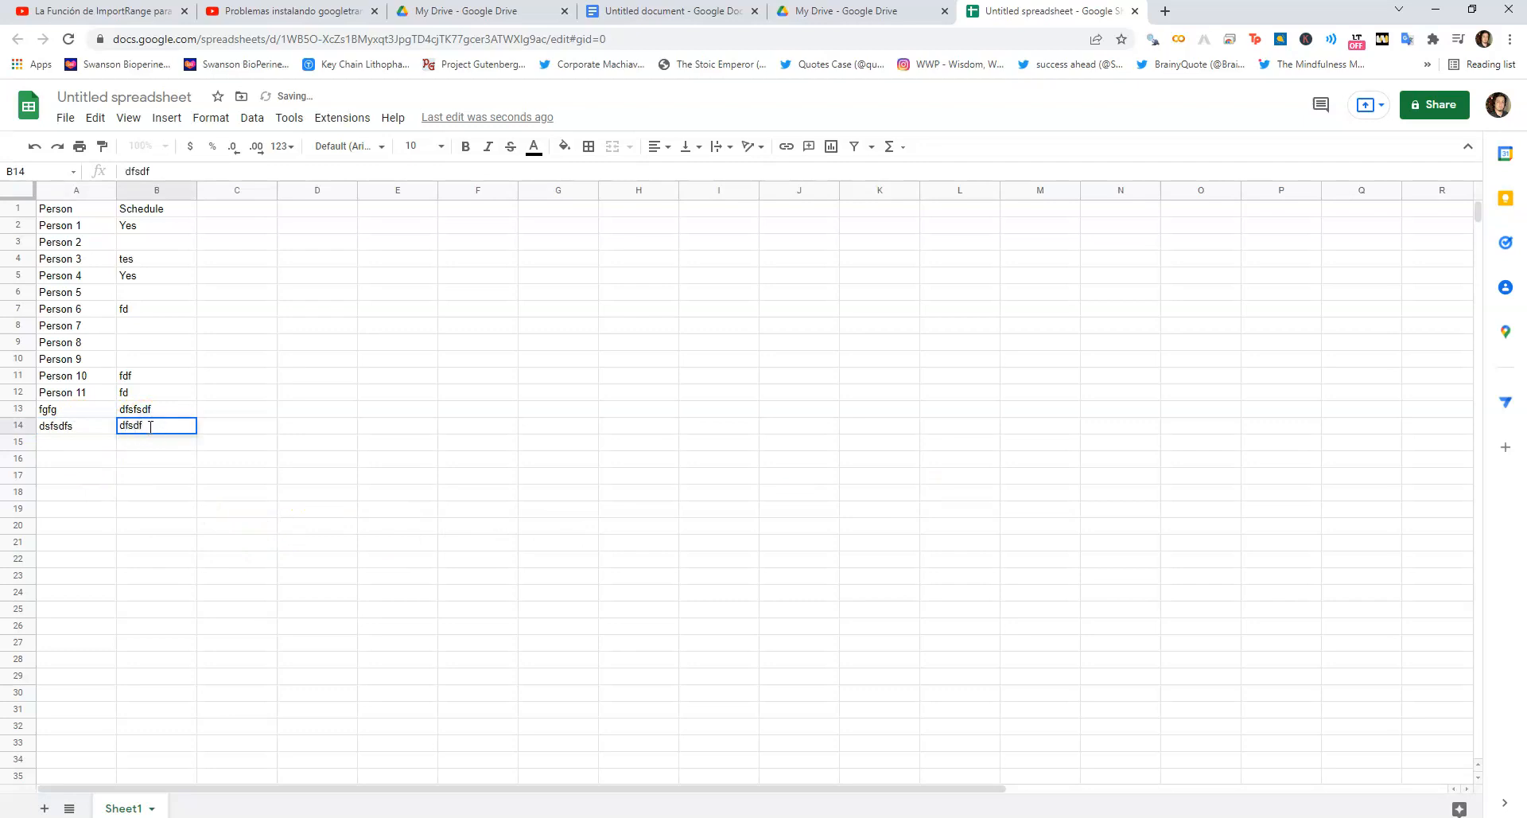
key("enter")
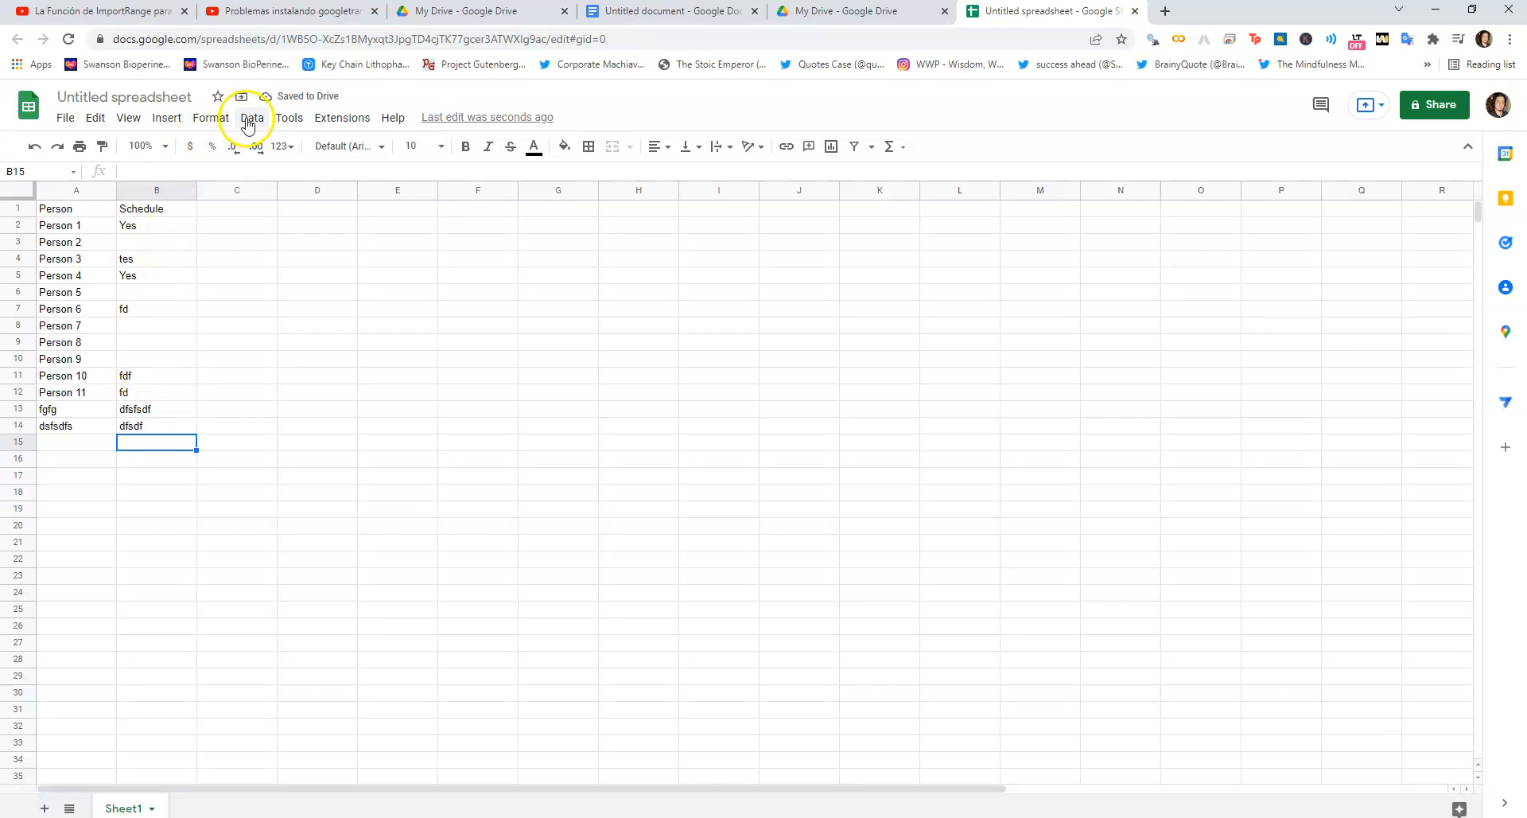
Show B15's data validation rule: custom formula =A15<>"" rejecting input
left_click(253, 116)
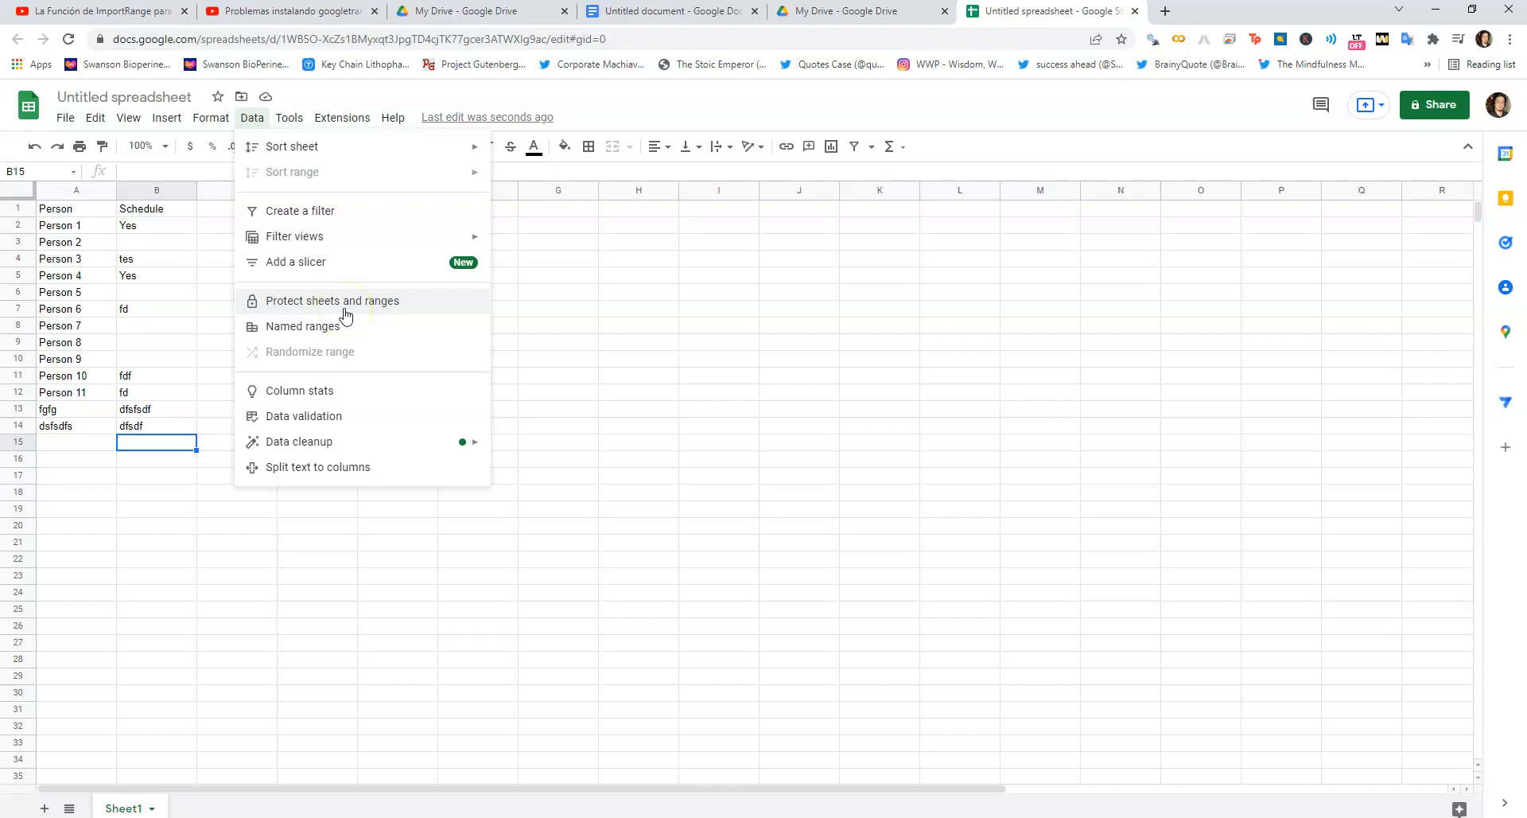
mouse_move(331, 415)
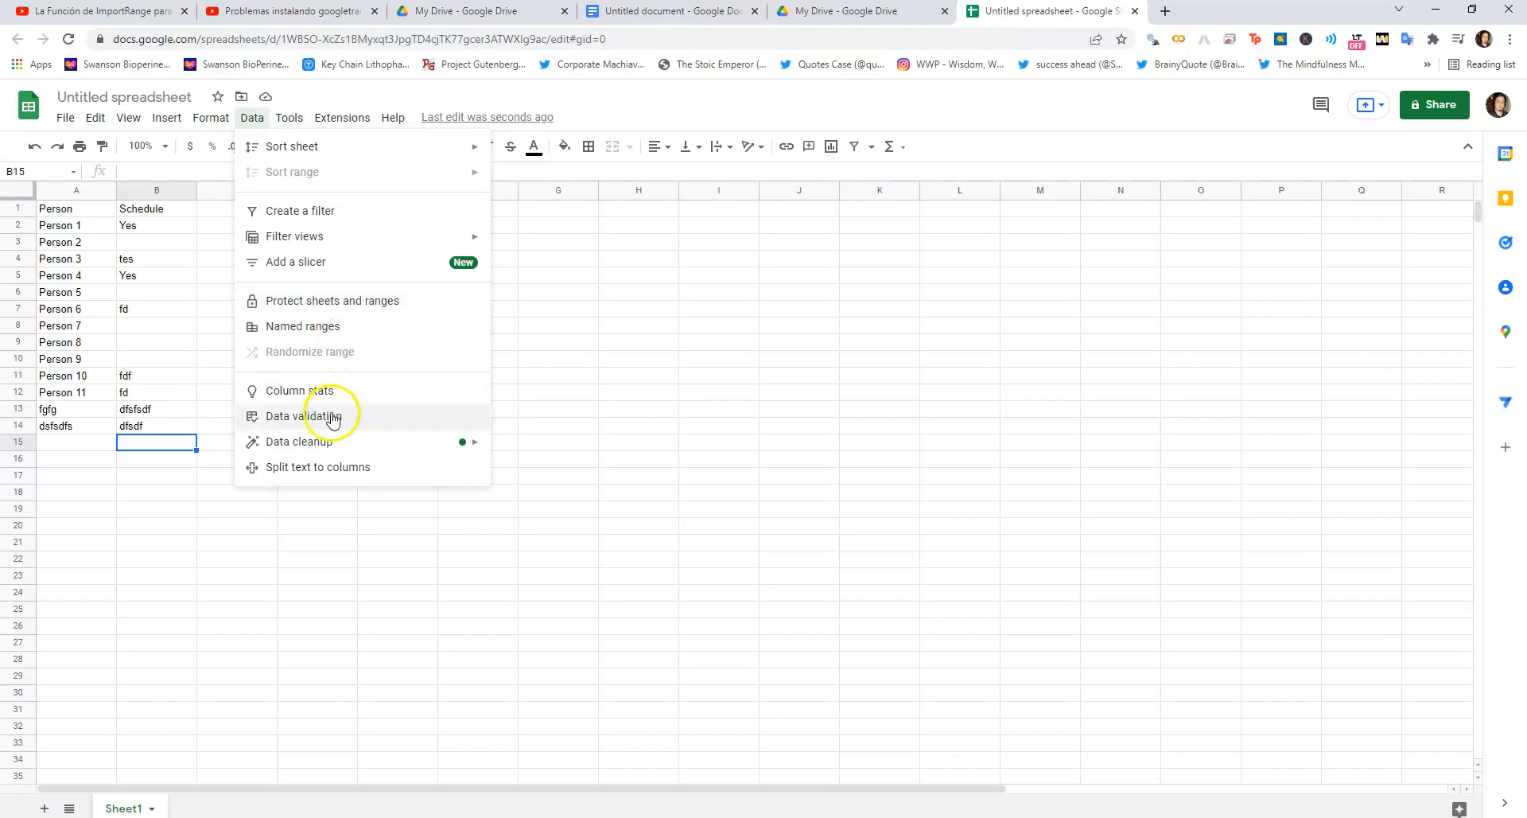
left_click(302, 415)
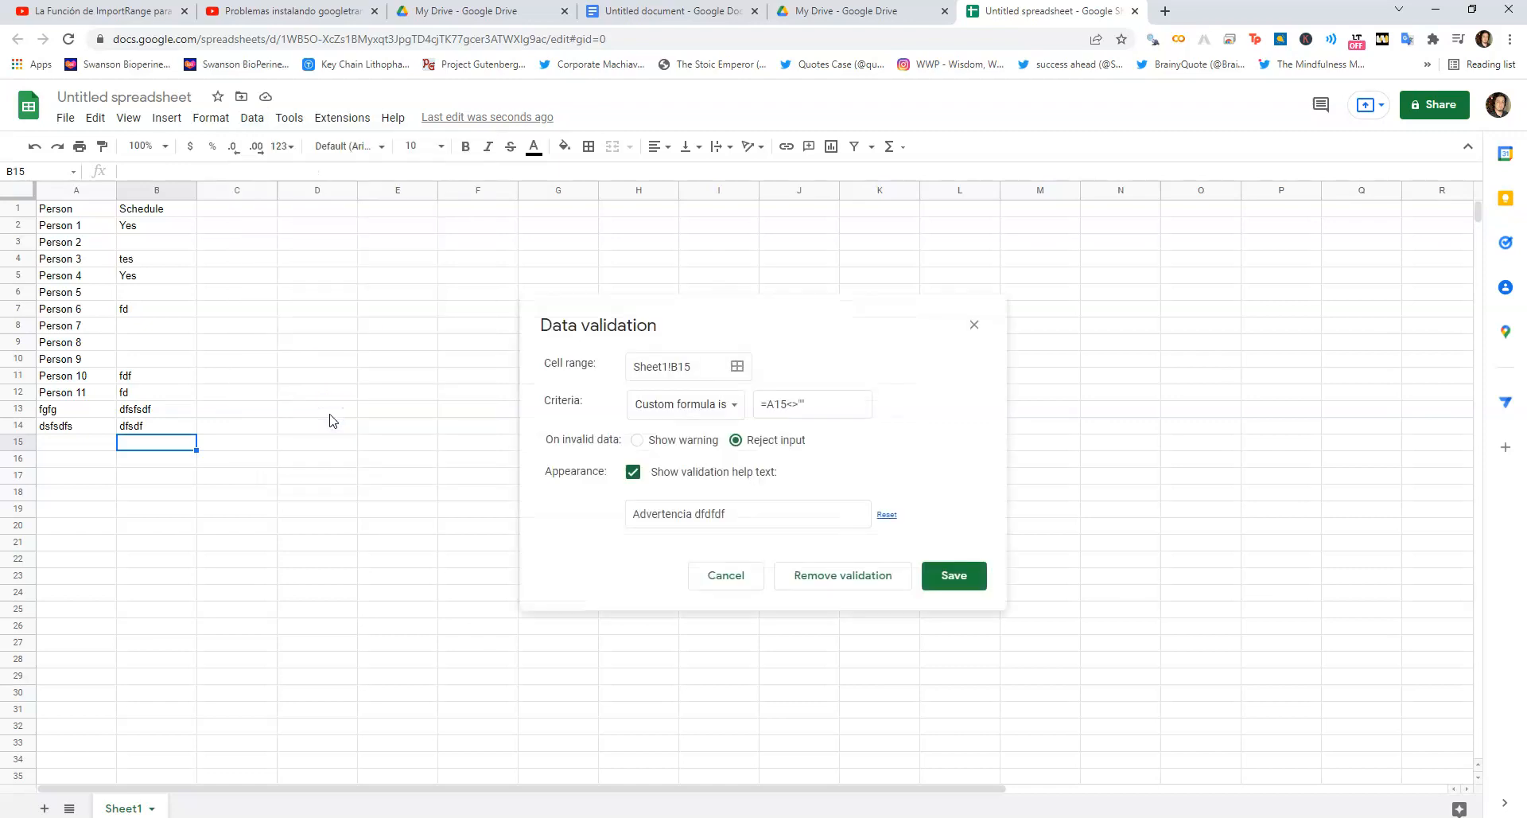
left_click(684, 403)
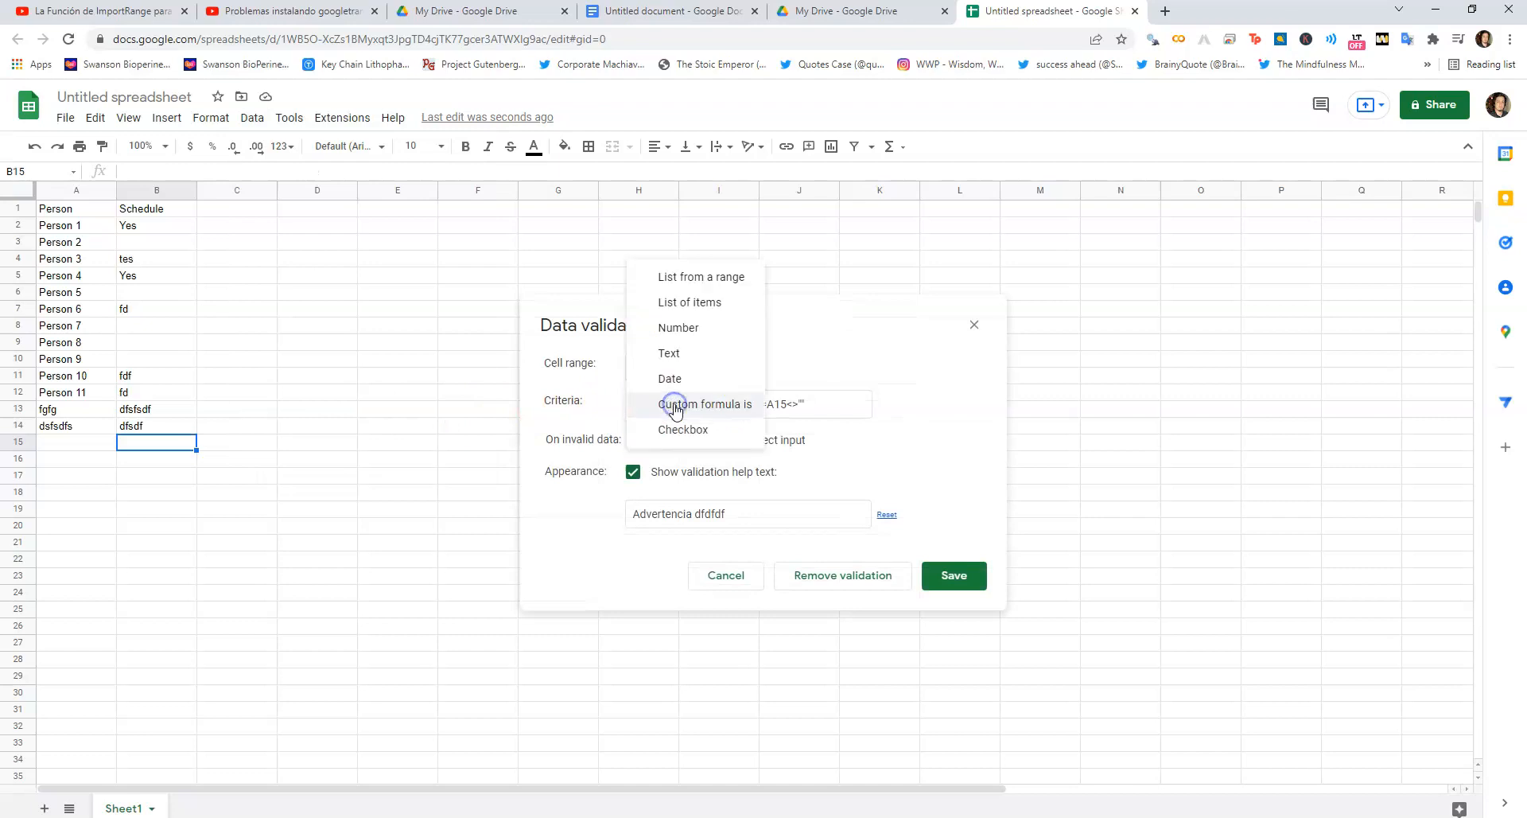
mouse_move(700, 409)
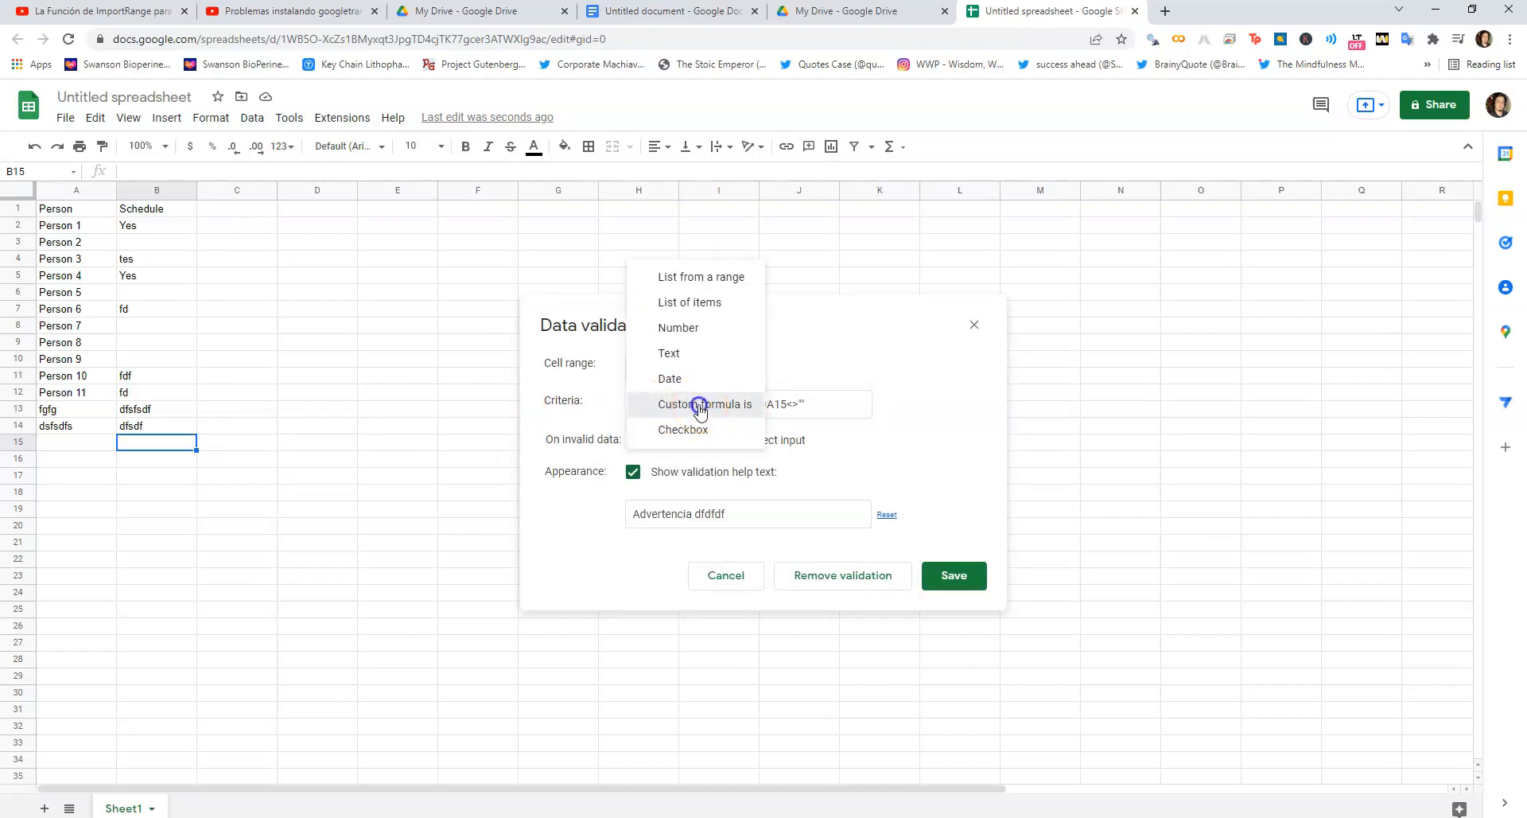
left_click(703, 404)
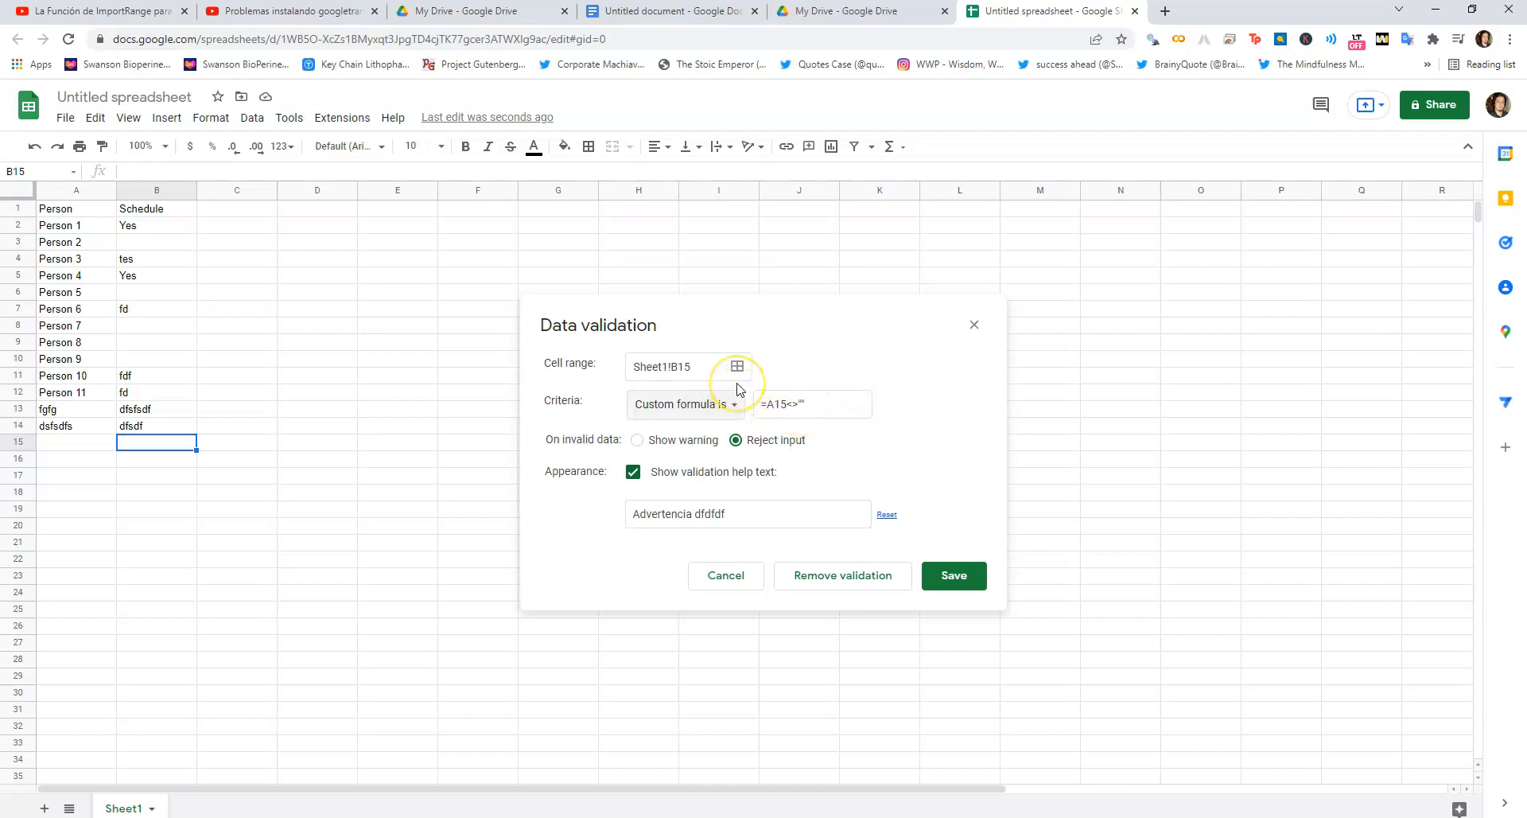
mouse_move(737, 368)
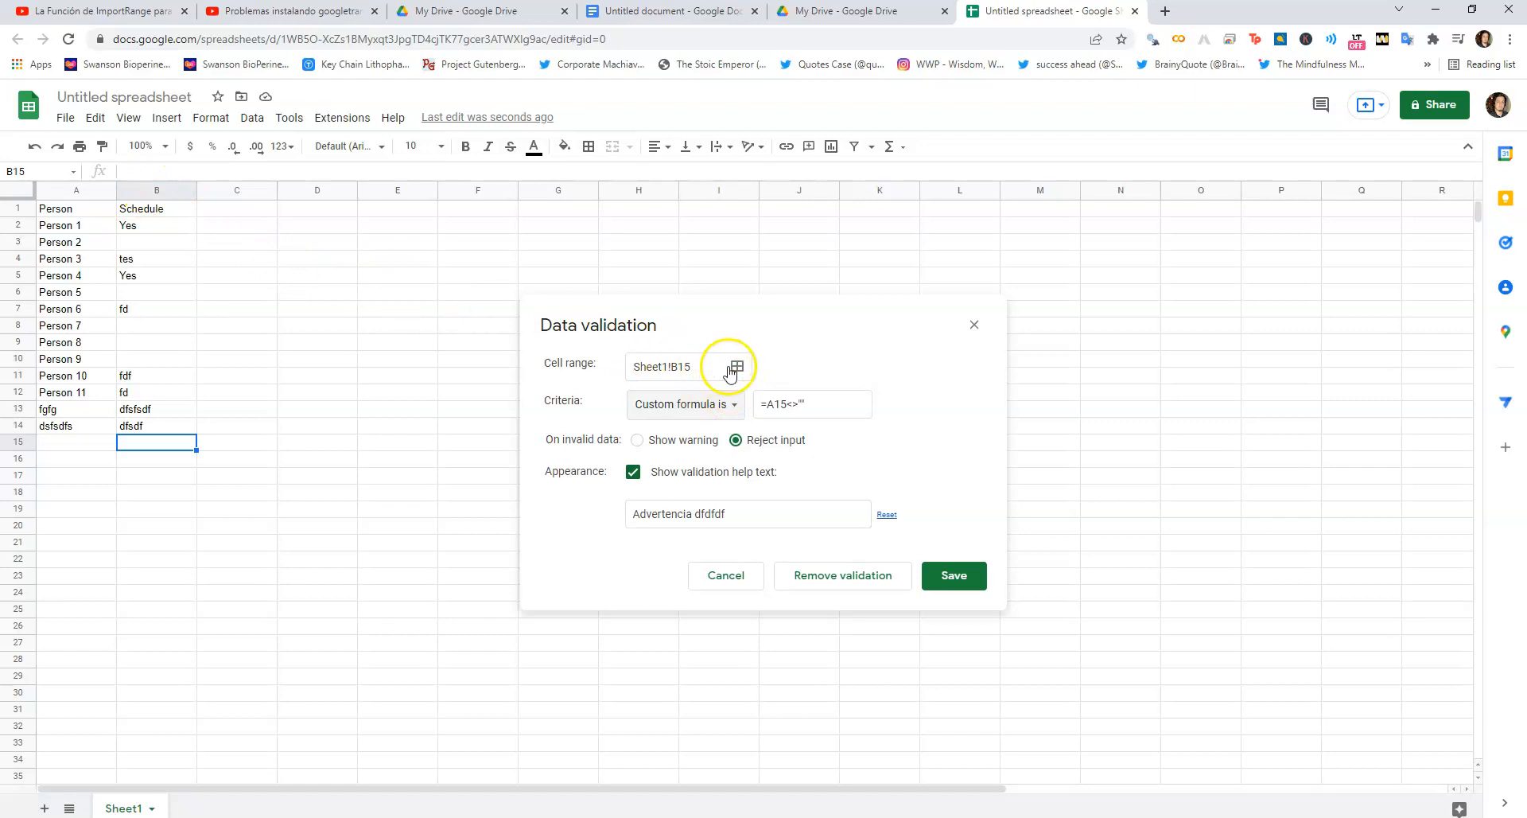
left_click(736, 368)
type("Sheet1!B:B")
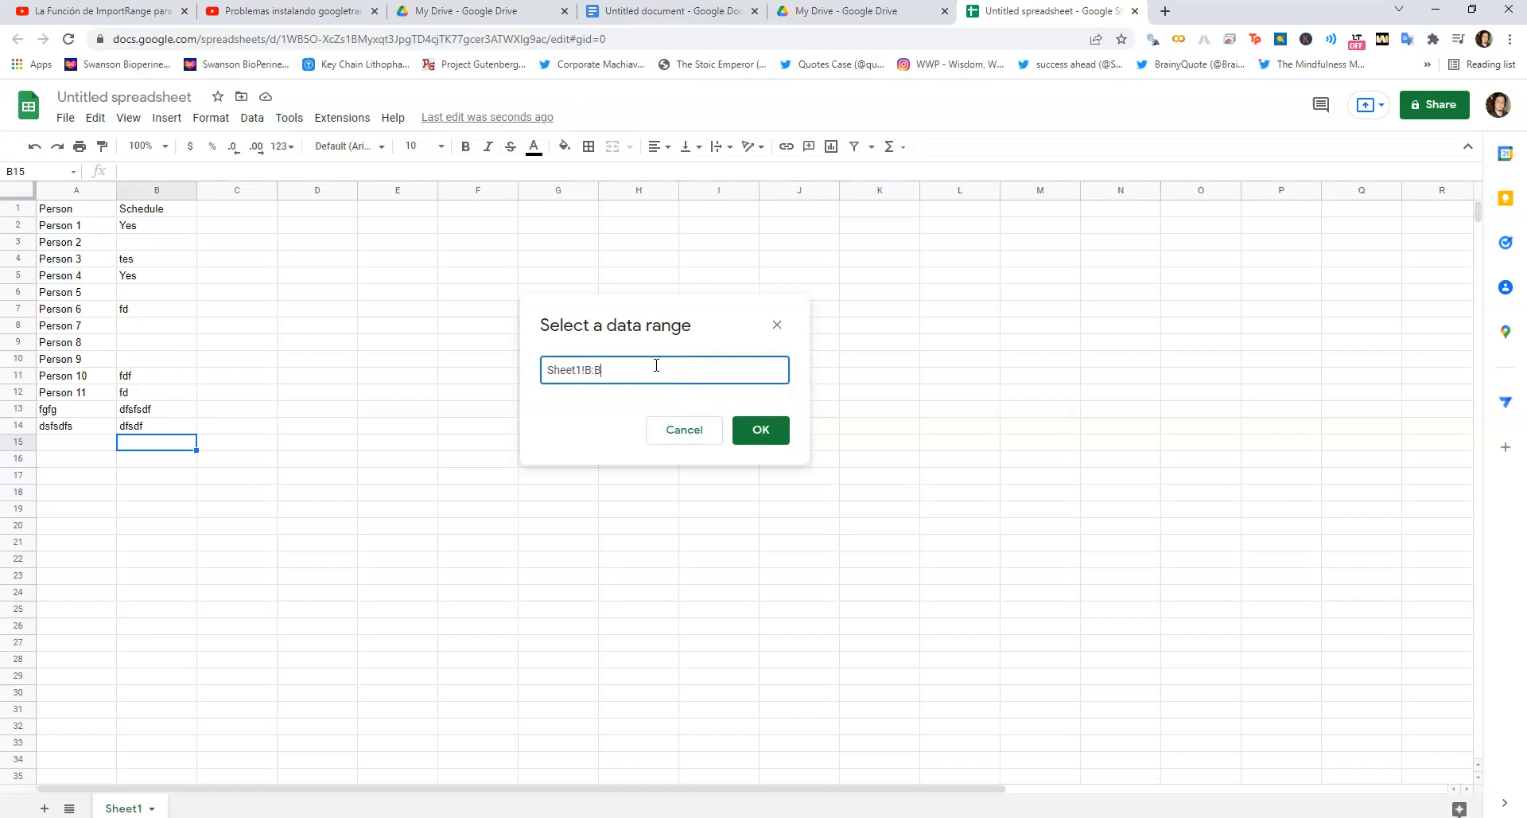
Extend the rule's range to Sheet1!B:B and change its formula to =A1<>""
left_click(760, 430)
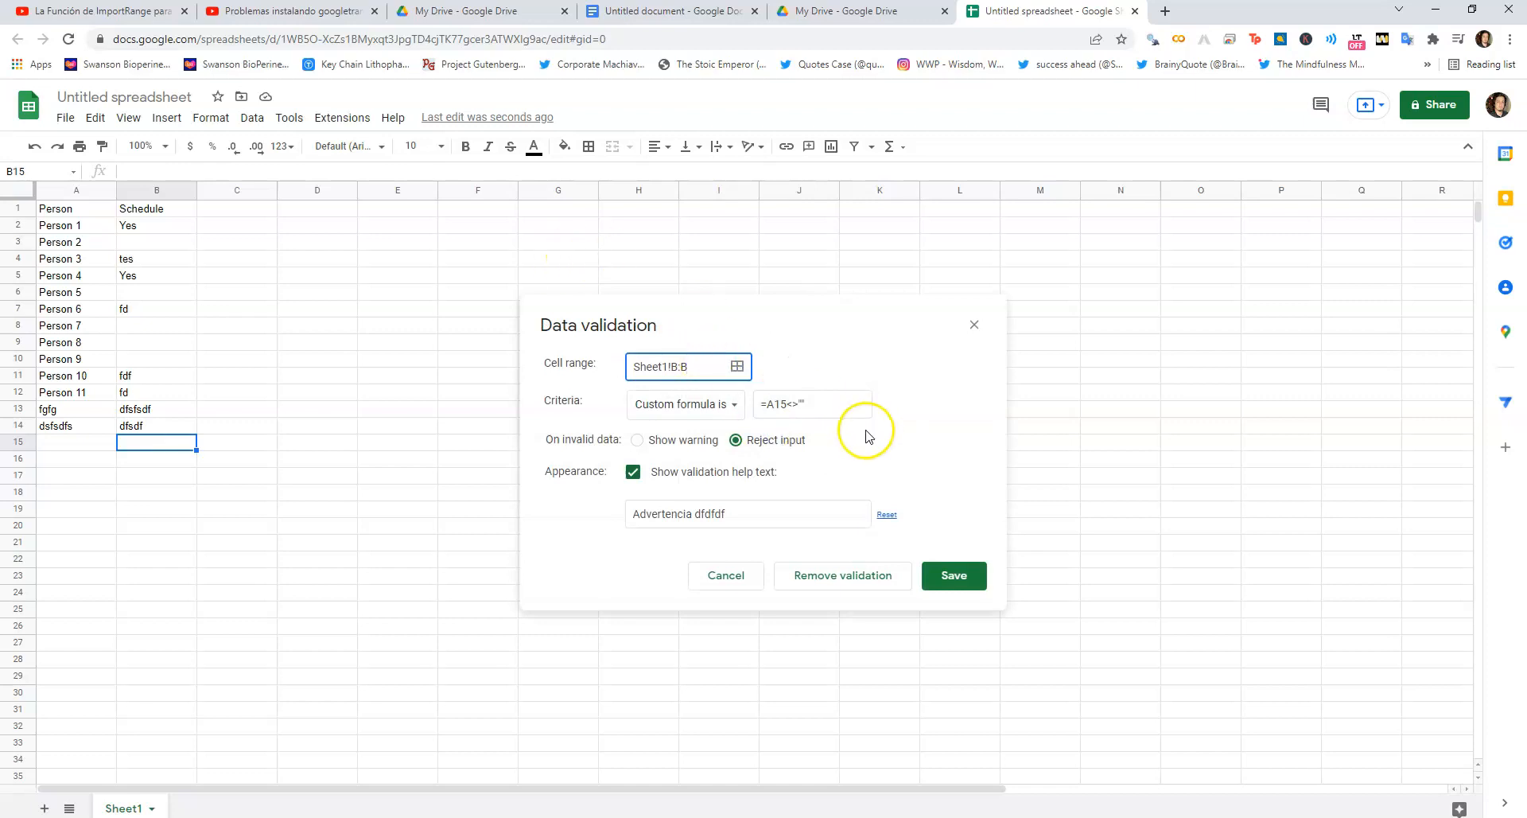
left_click(812, 402)
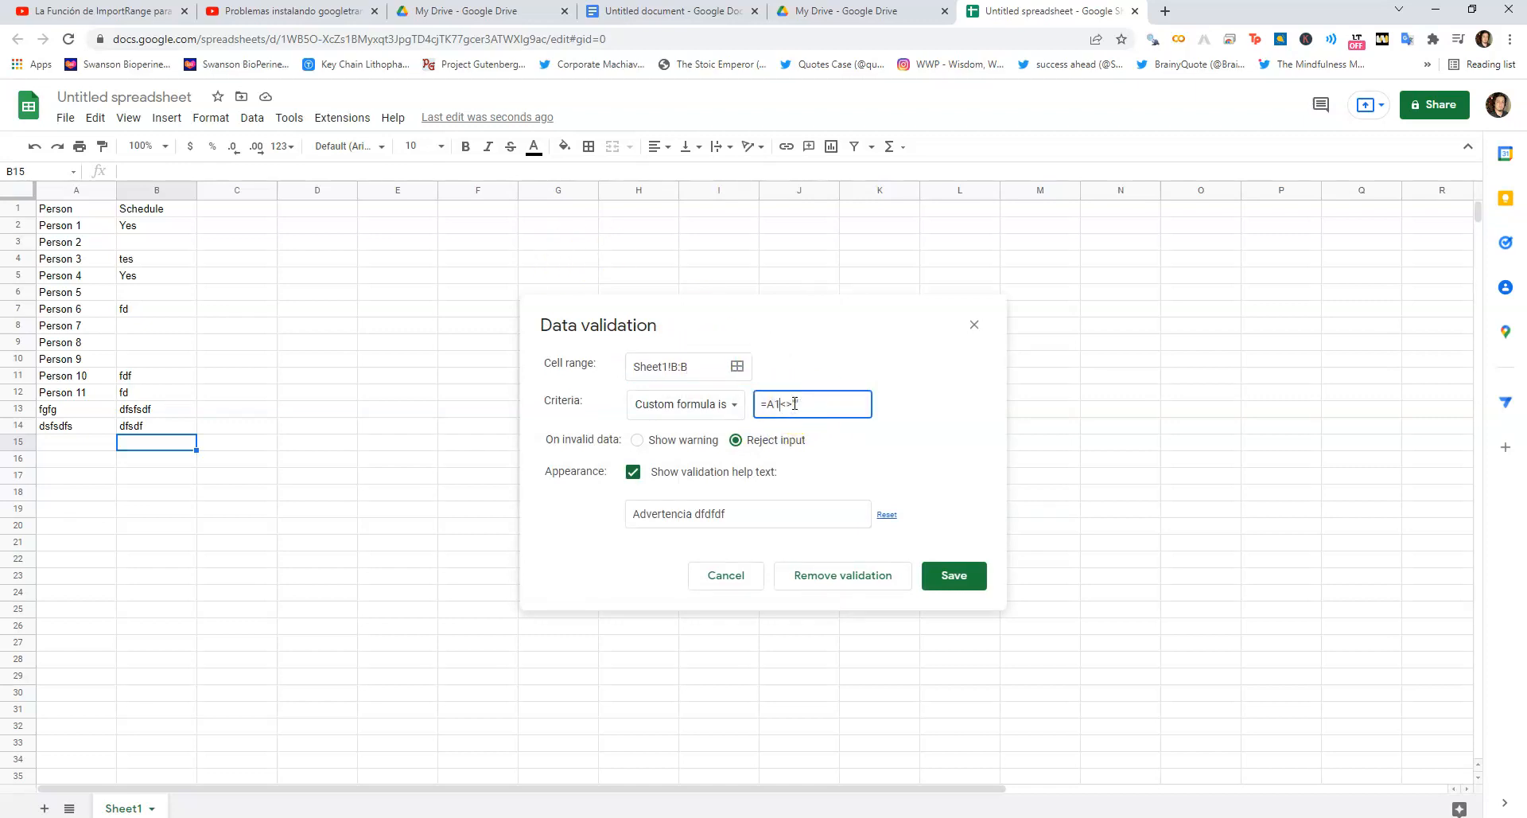
type("\"\"")
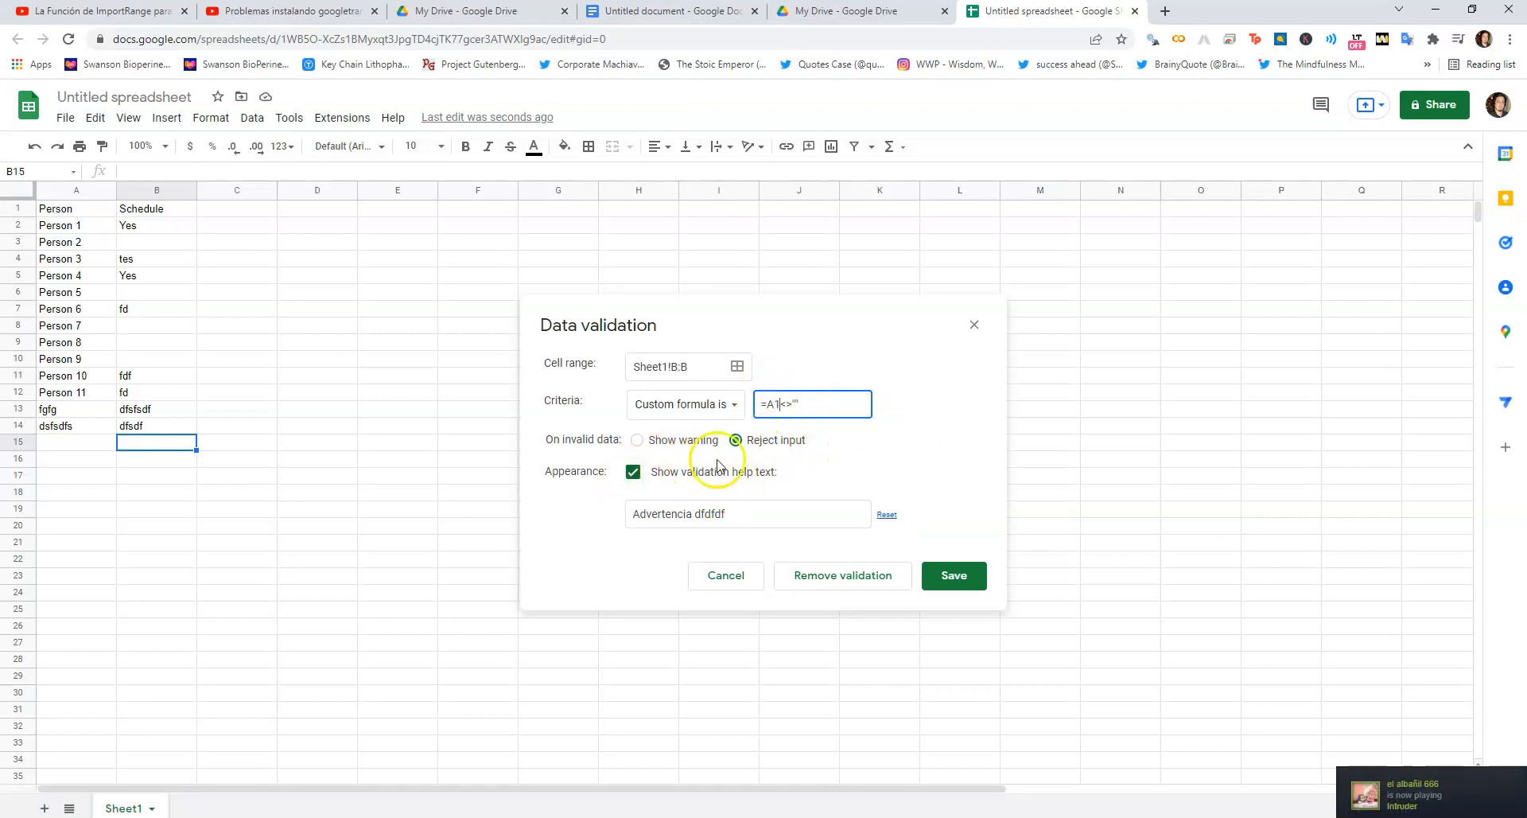
Keep the column B rule on Reject input with the Advertencia help text and save it
left_click(637, 441)
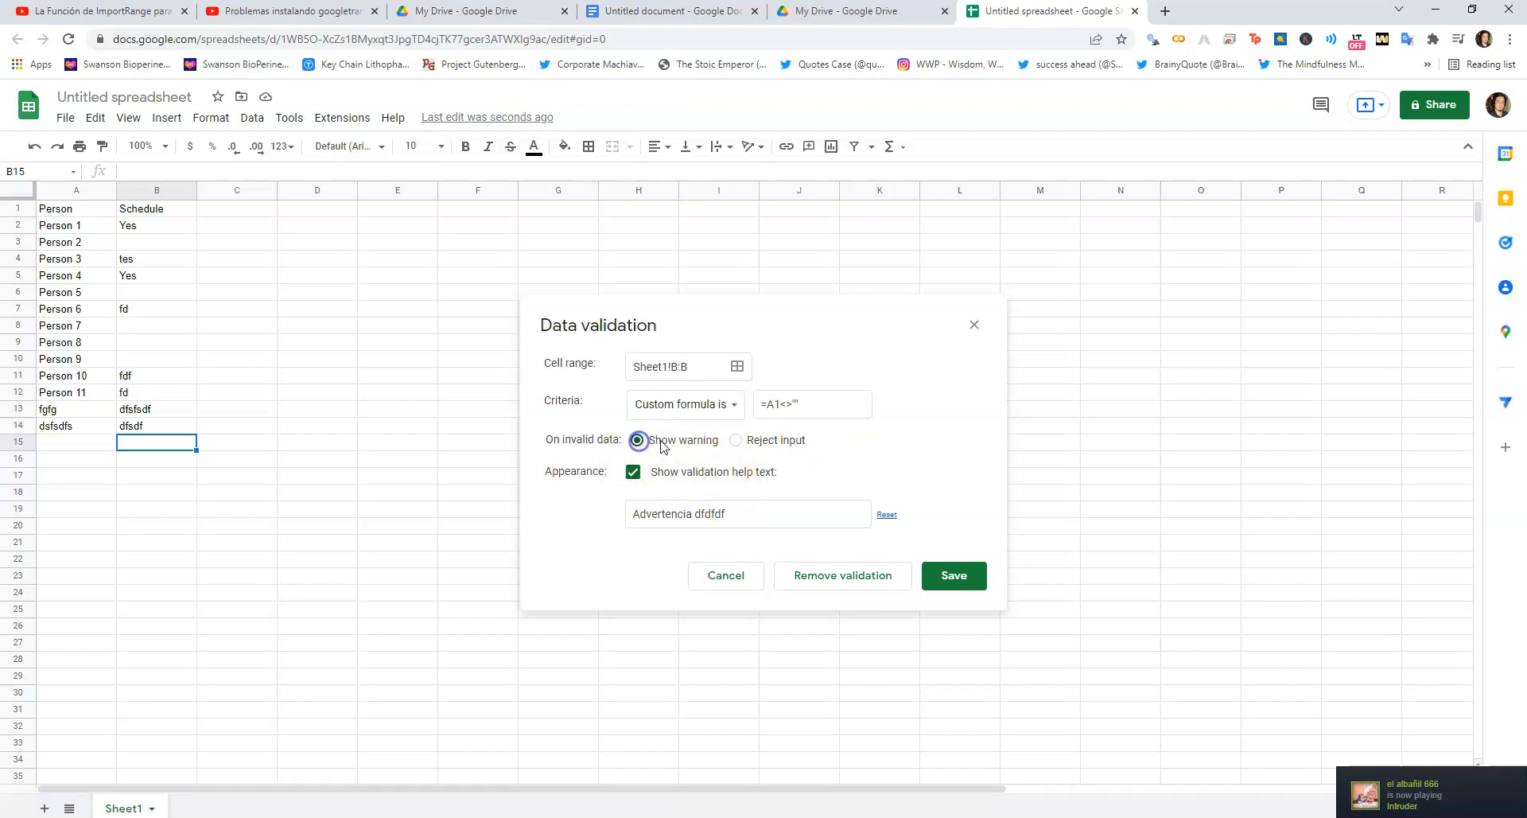
left_click(734, 439)
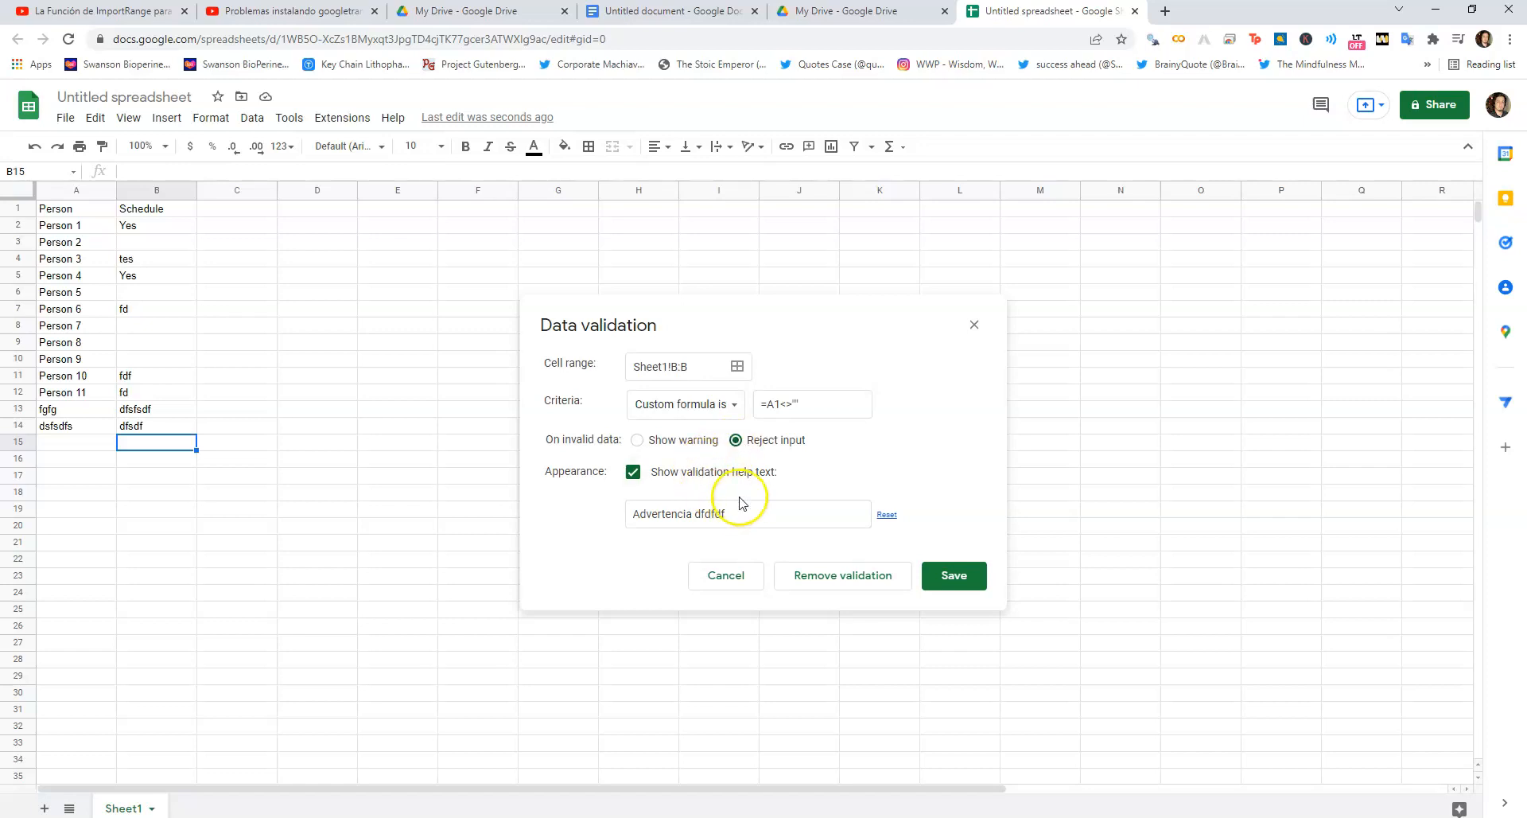
left_click(748, 513)
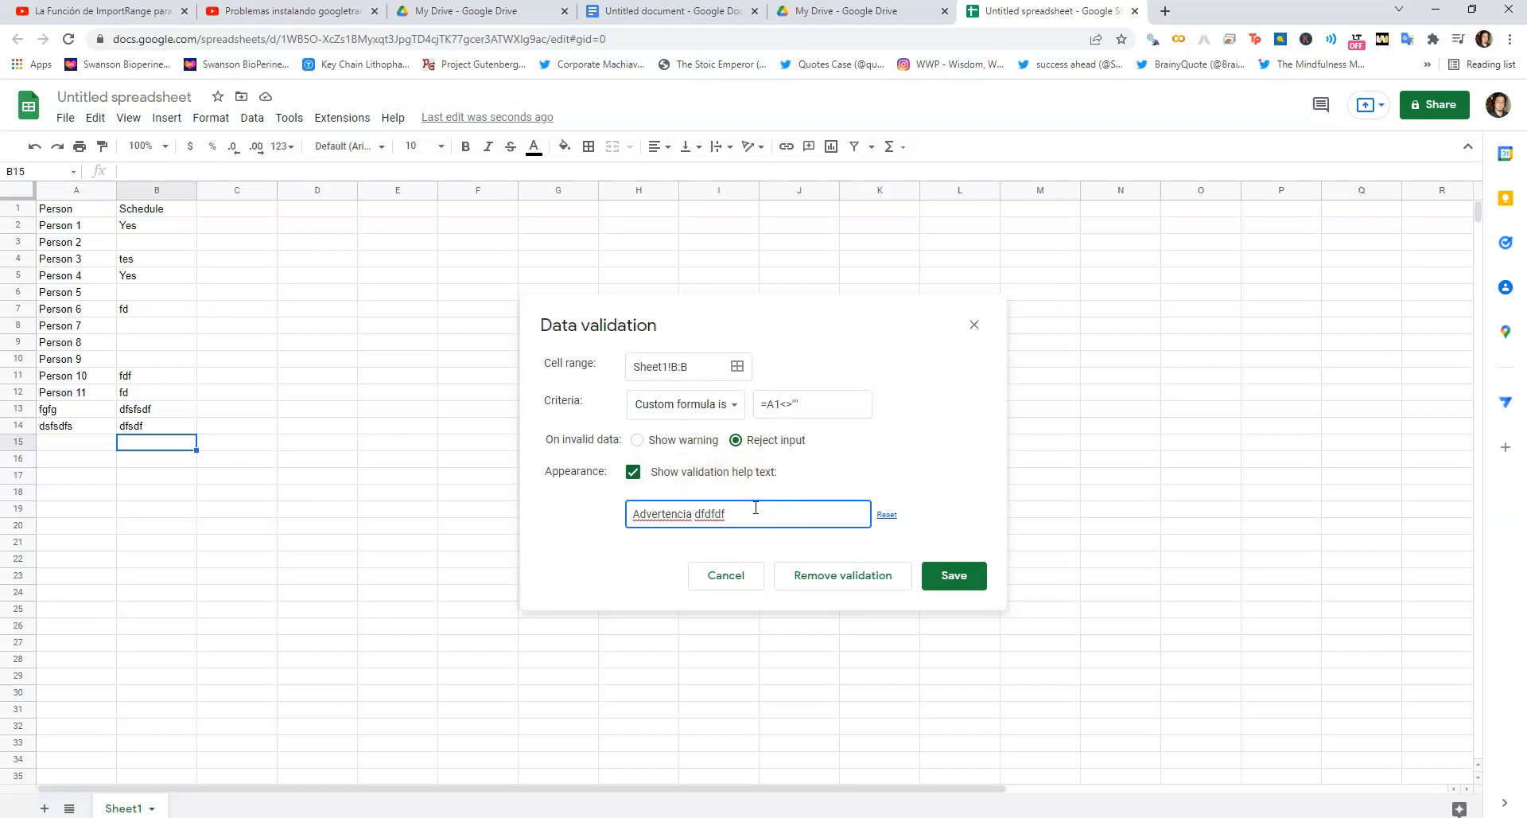
left_click(953, 576)
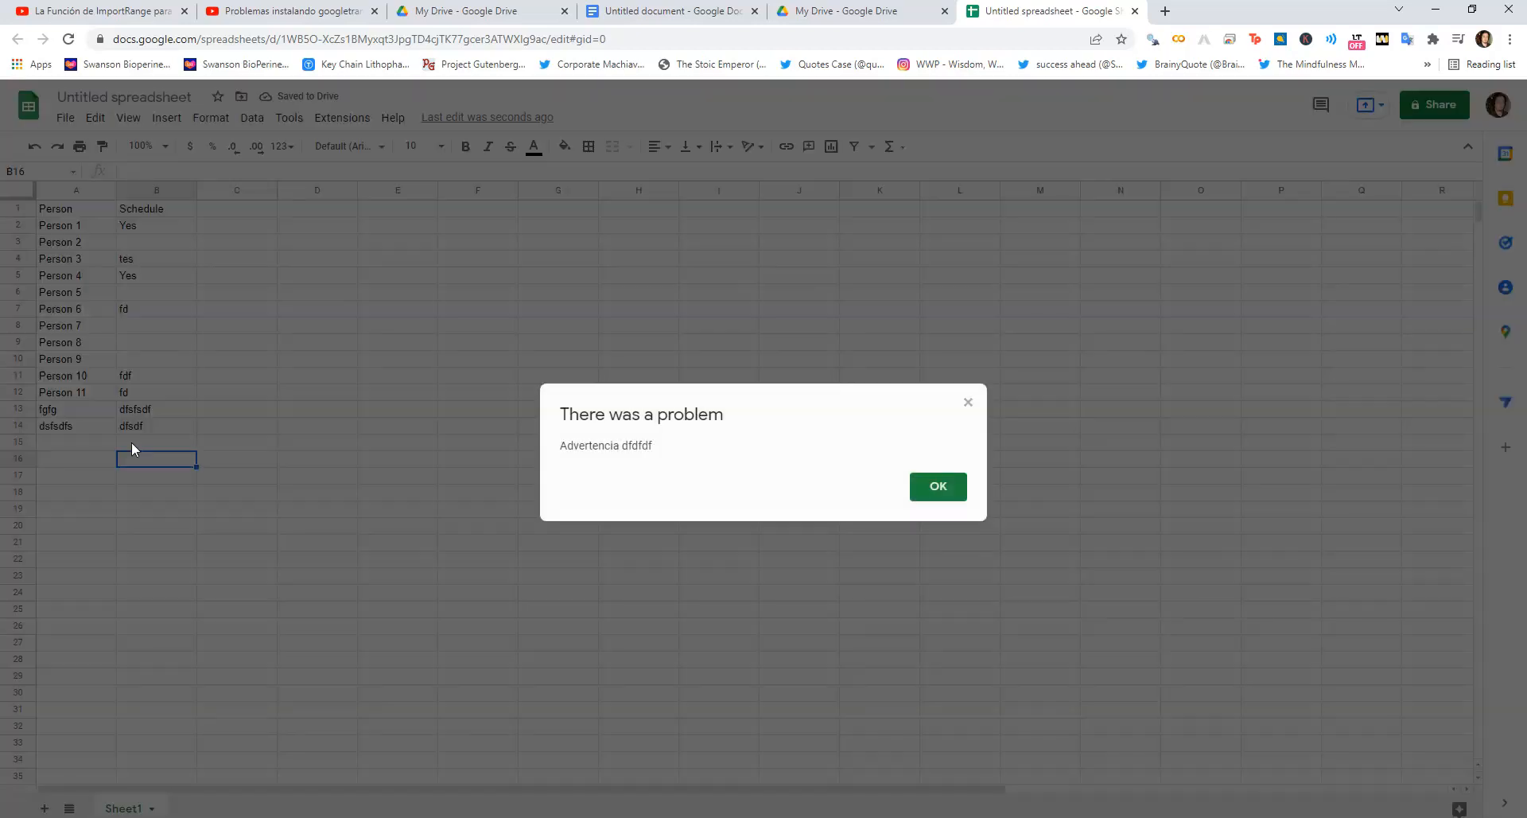
Dismiss the rejection, then enter bvb in A15 and bvbv in B15, which the rule accepts
left_click(937, 486)
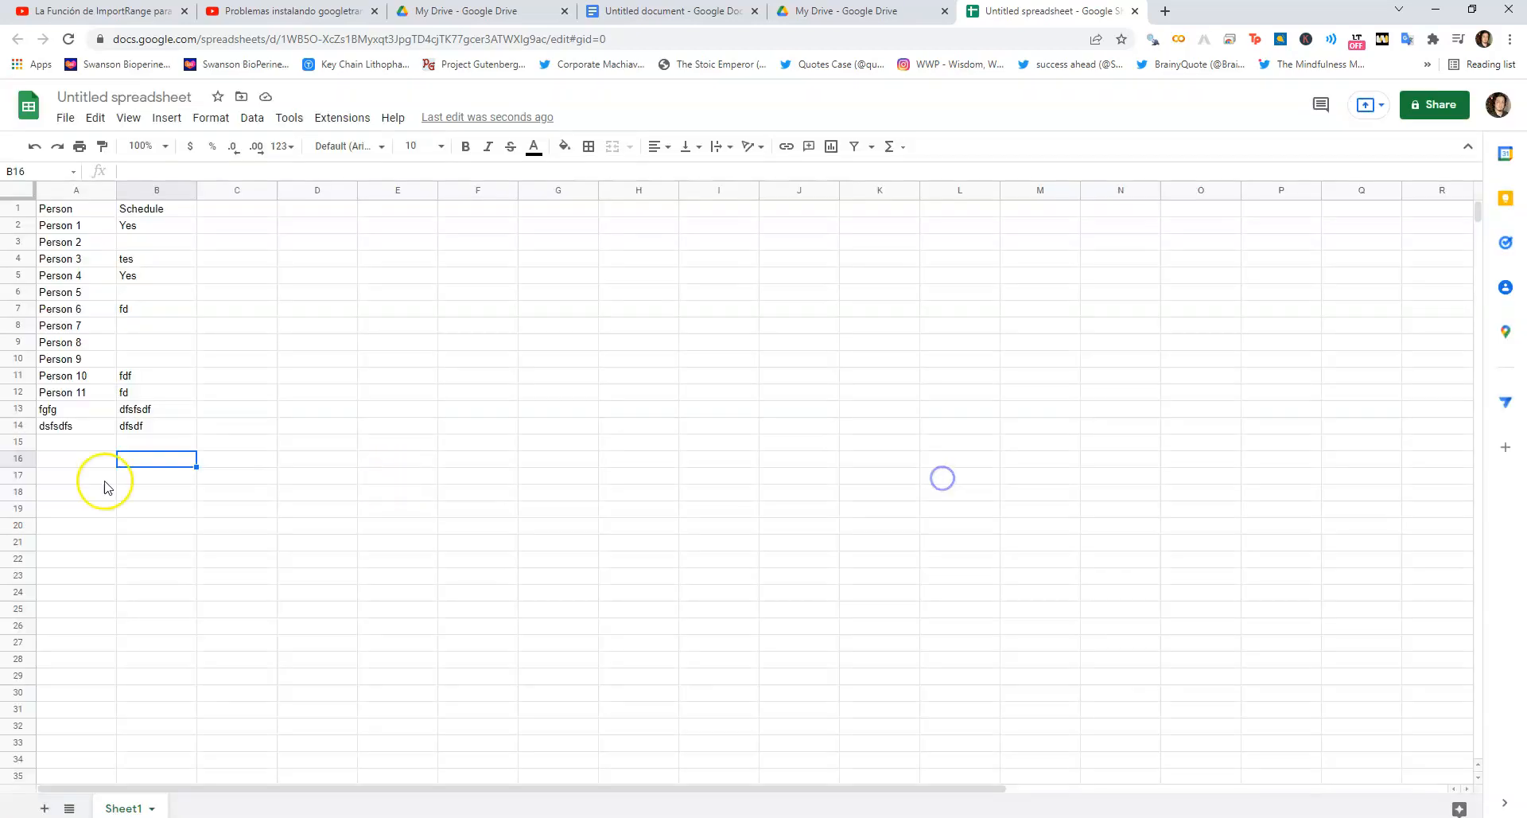
type("bv")
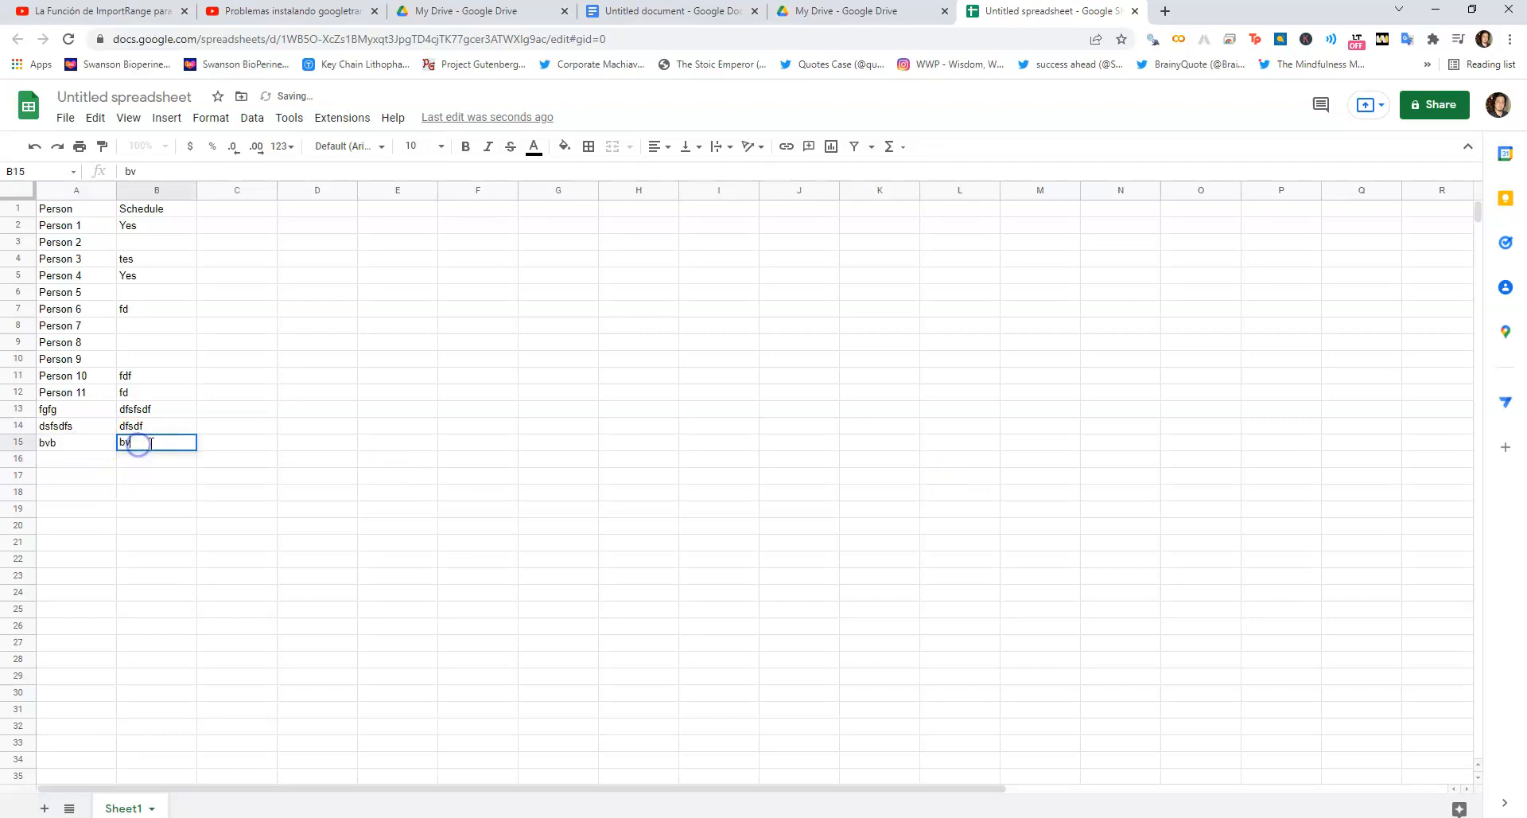
type("vbv")
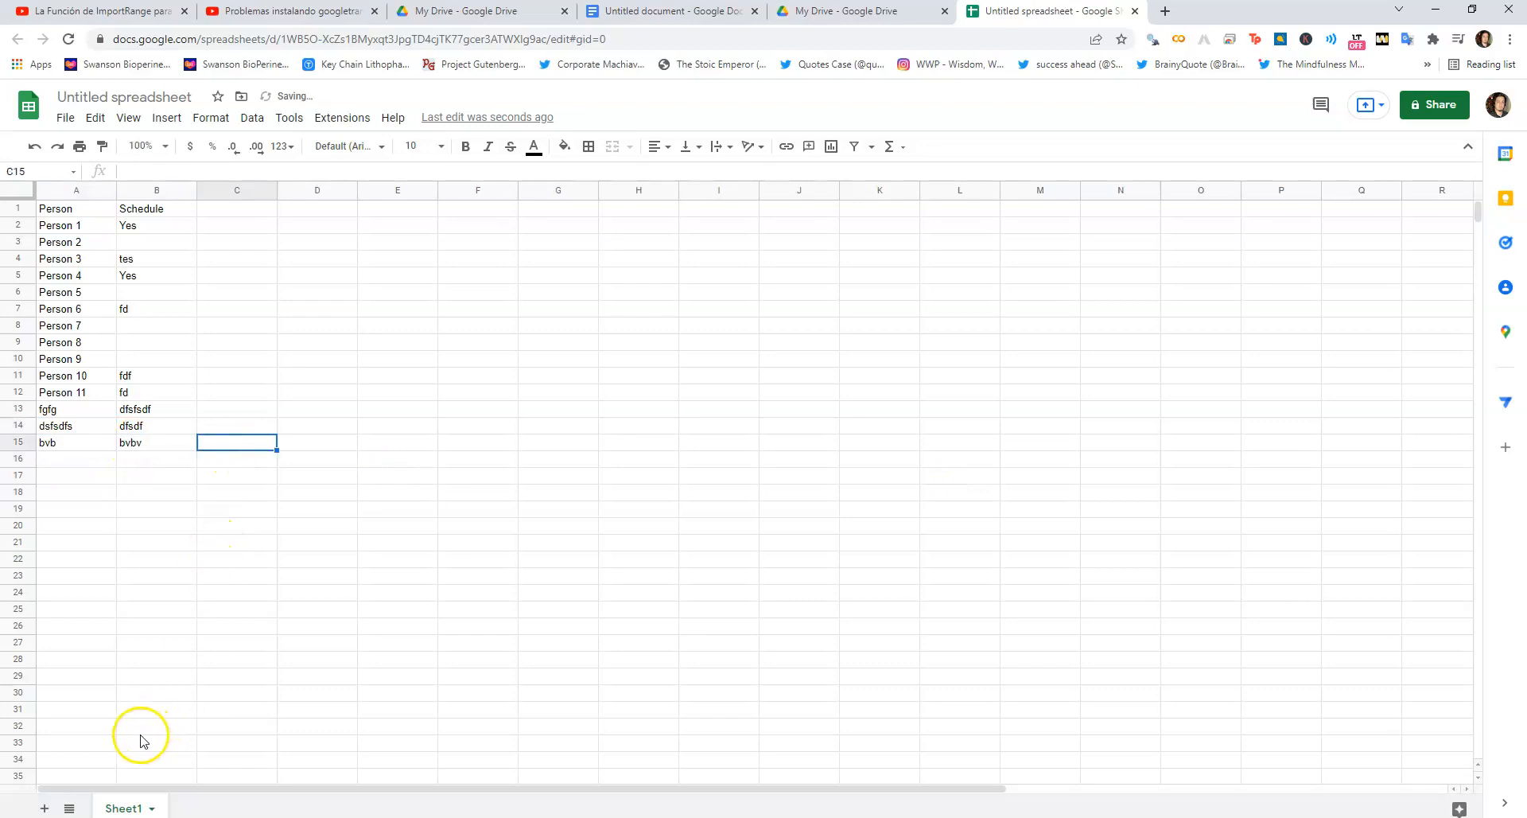